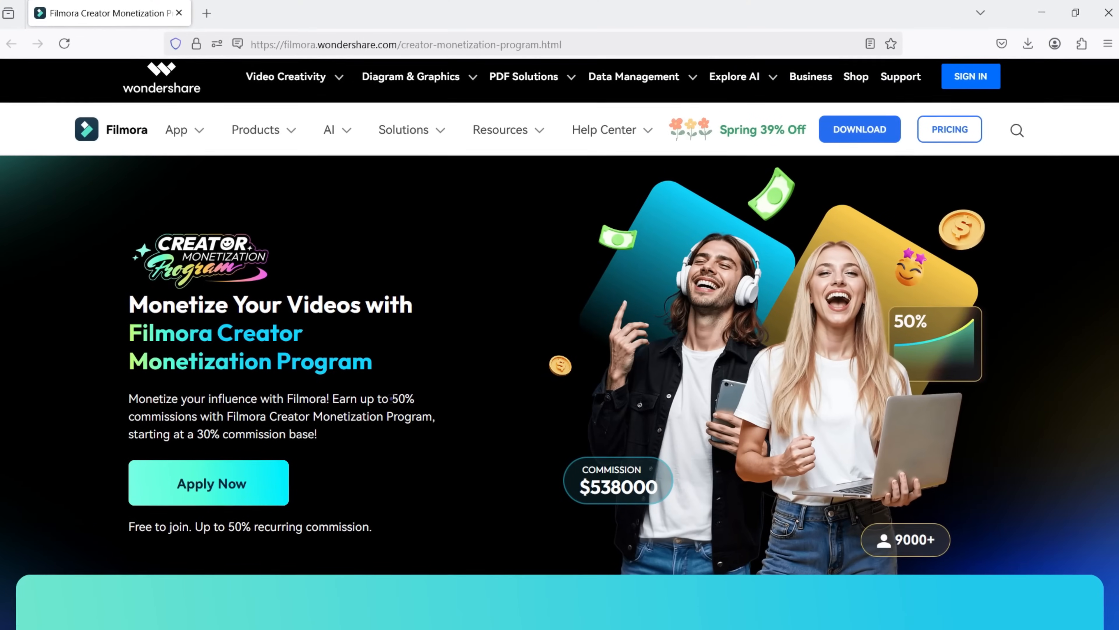
- Apply from Filmora's Creator Monetization Program page, reaching the impact.com sign-up page
double_click(398, 400)
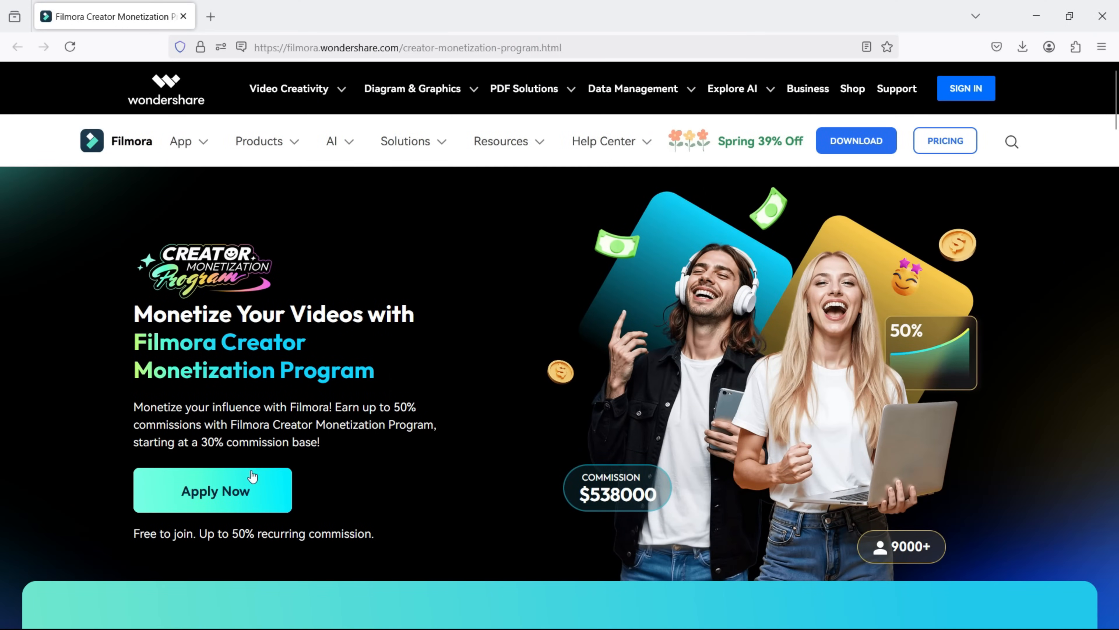
left_click(213, 490)
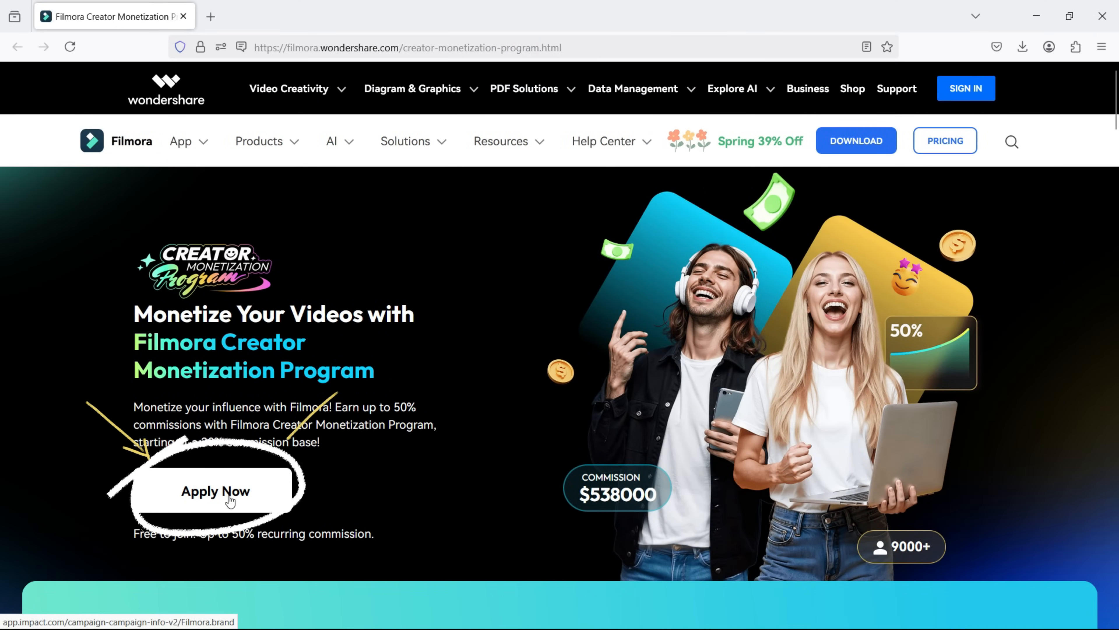
left_click(216, 491)
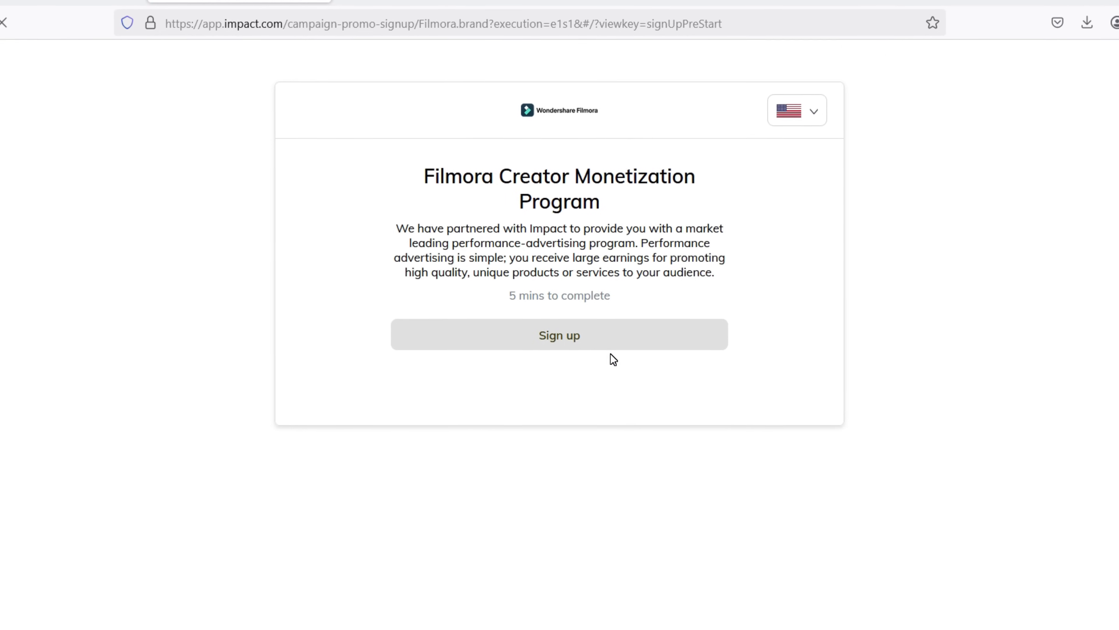
- Start sign-up and read the Filmora contract terms: 30% payout, bonuses to 50%, 90-day window
left_click(797, 110)
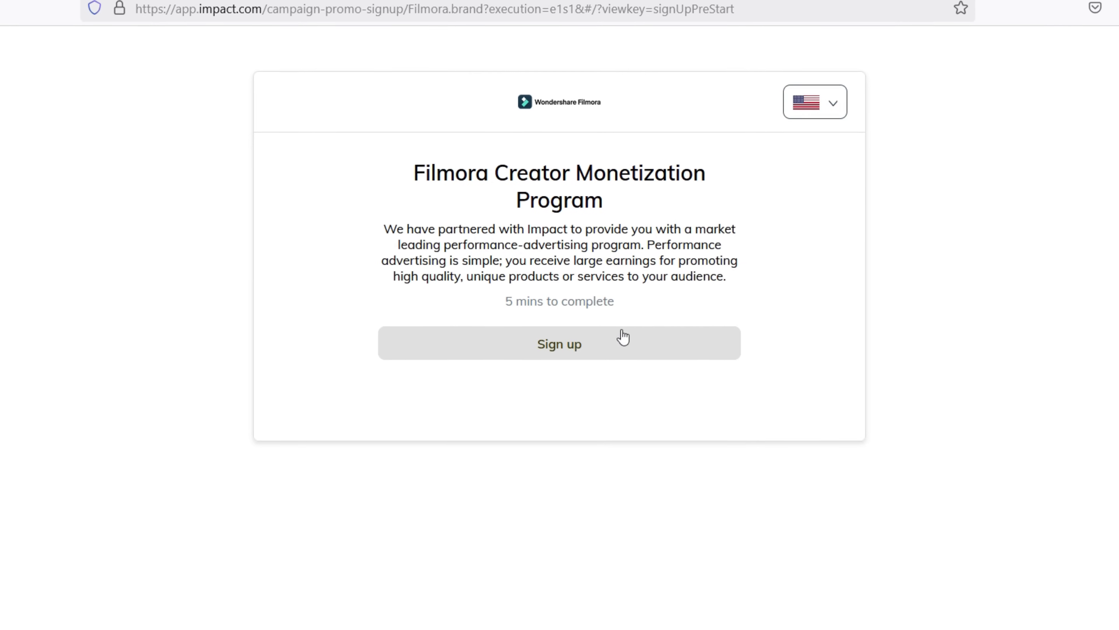
left_click(559, 344)
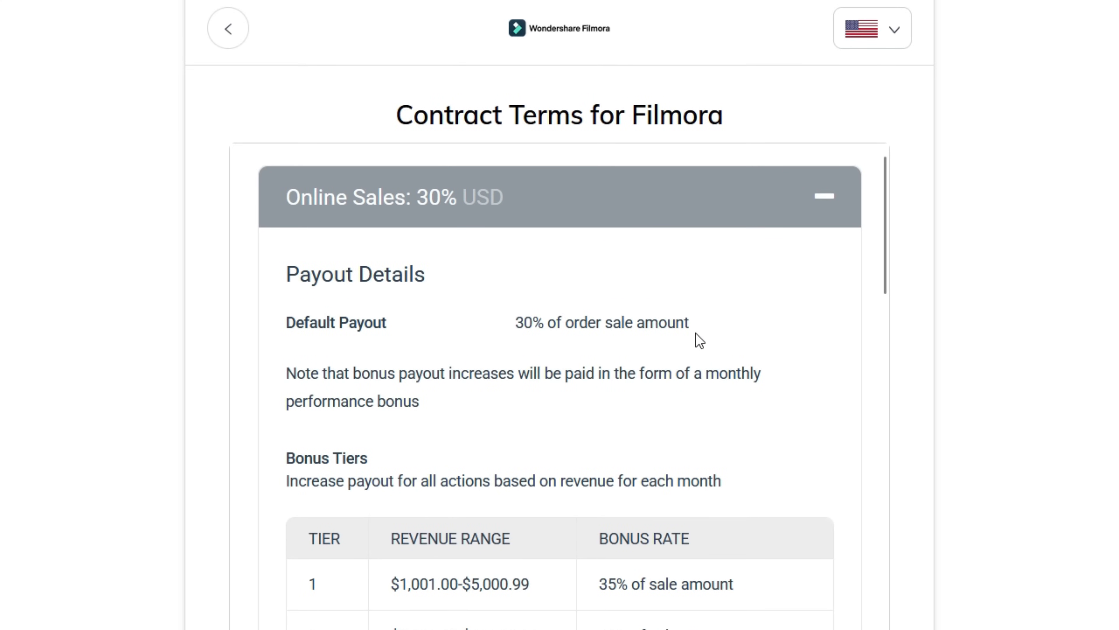
scroll("down", 3)
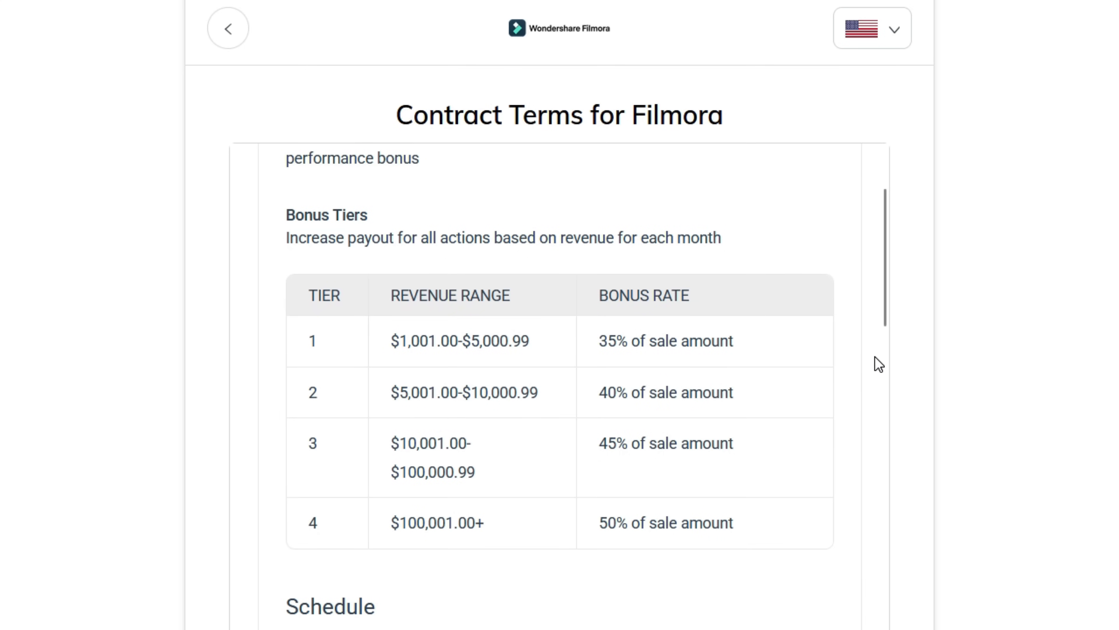
mouse_move(404, 360)
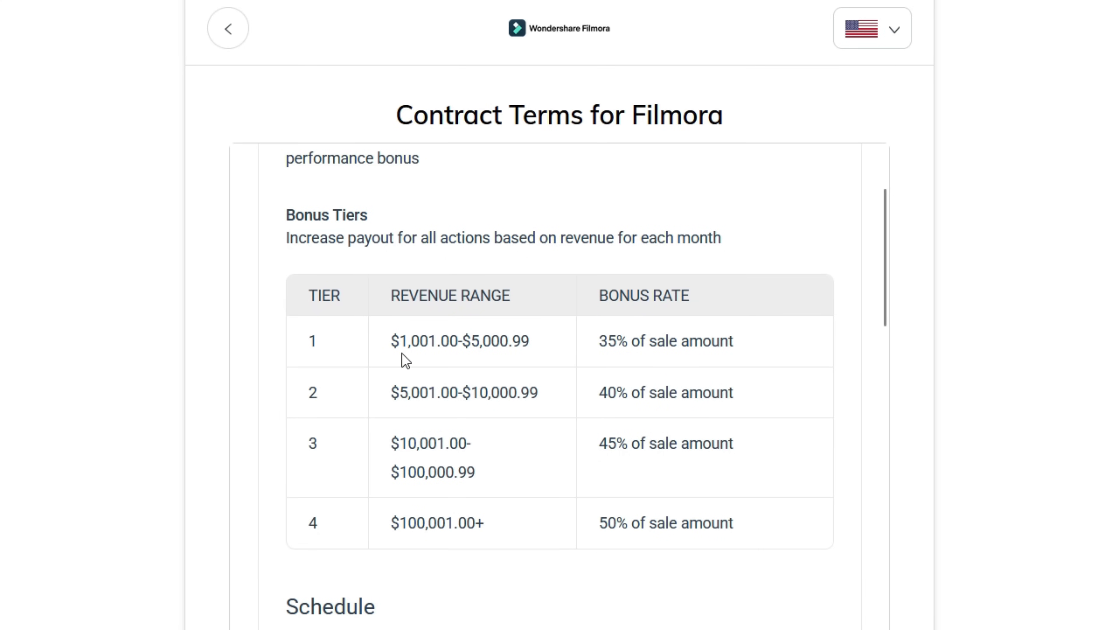
mouse_move(719, 366)
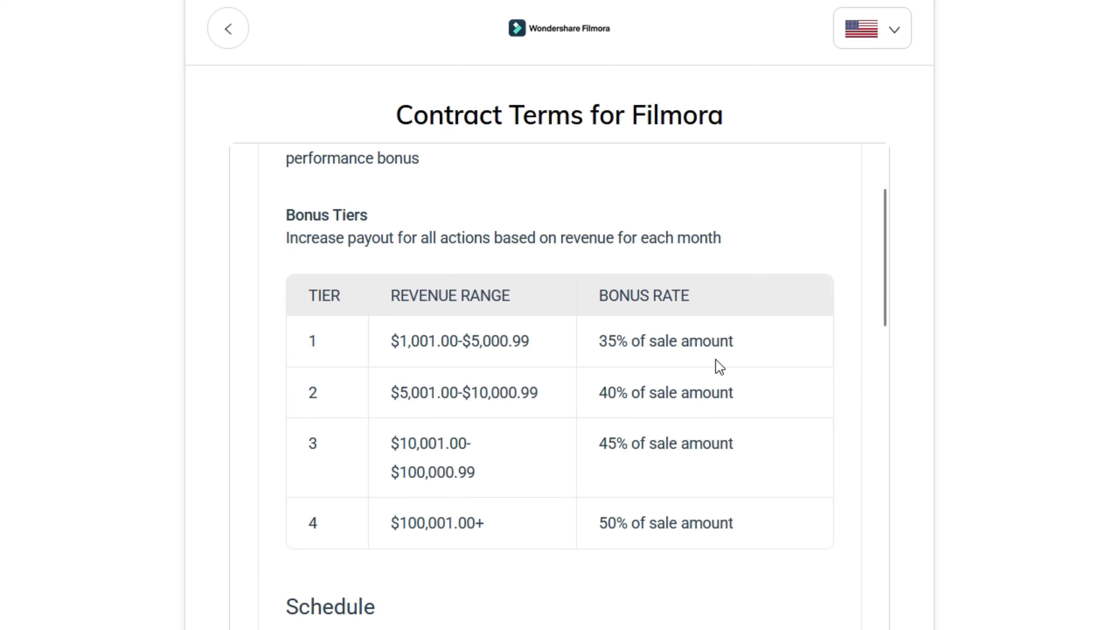
mouse_move(810, 366)
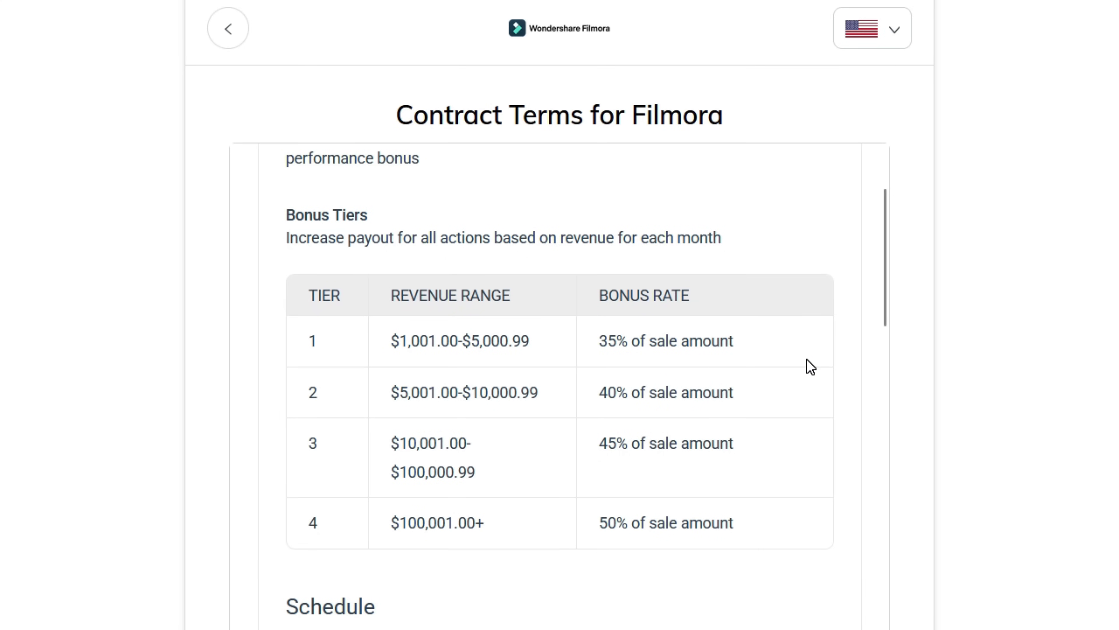
scroll("down", 3)
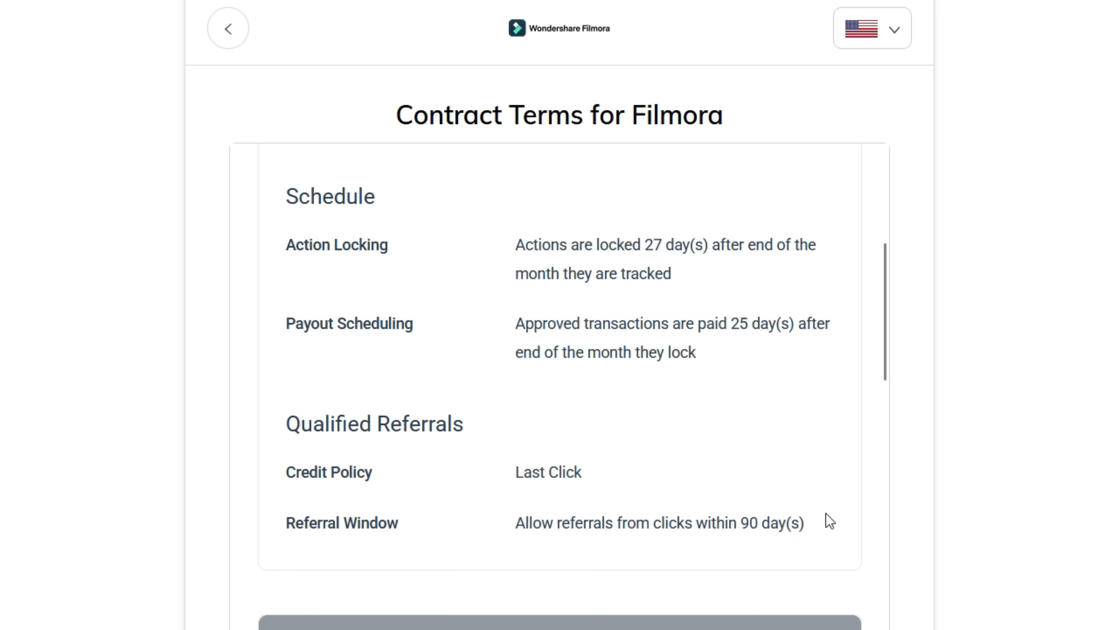
scroll("down", 3)
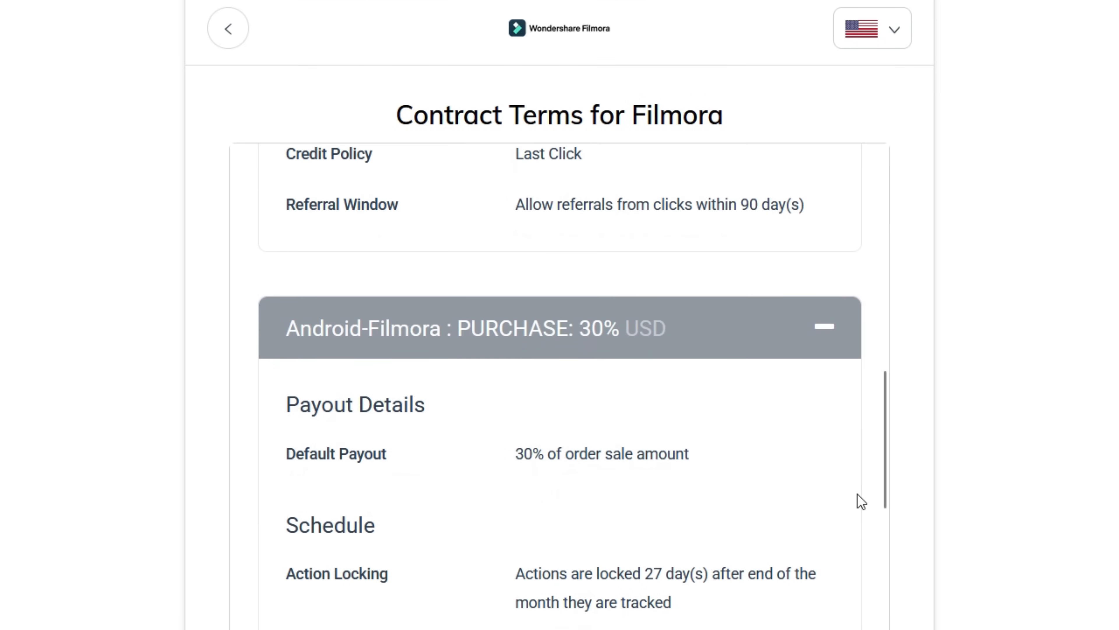
scroll("down", 3)
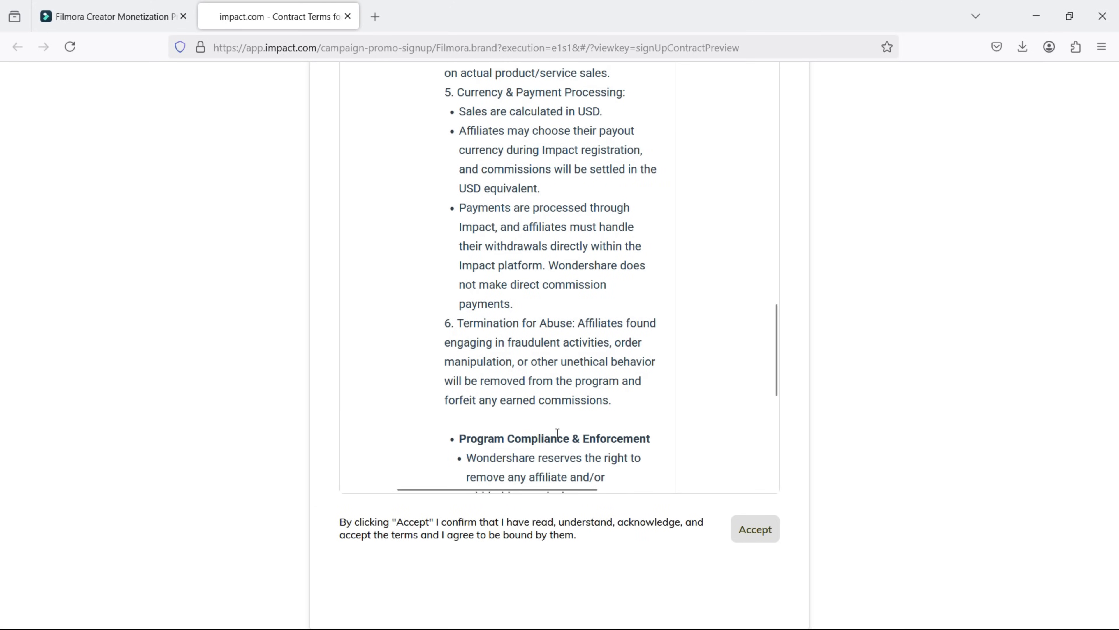
- Accept the contract terms and create the account by email as 'Marla', reaching the verification code
left_click(754, 529)
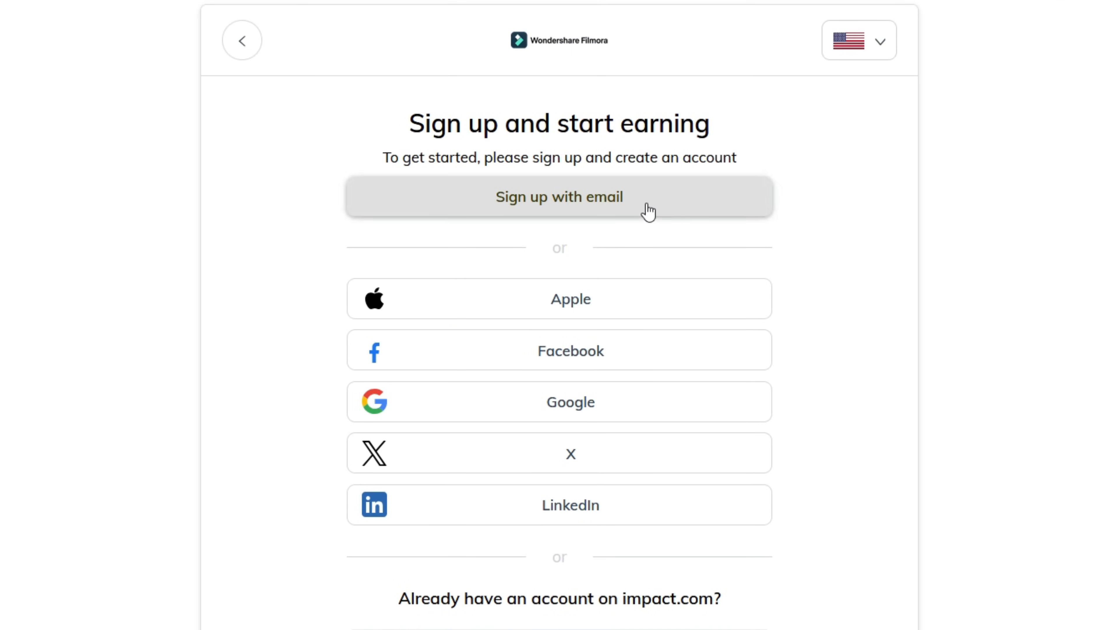
mouse_move(626, 371)
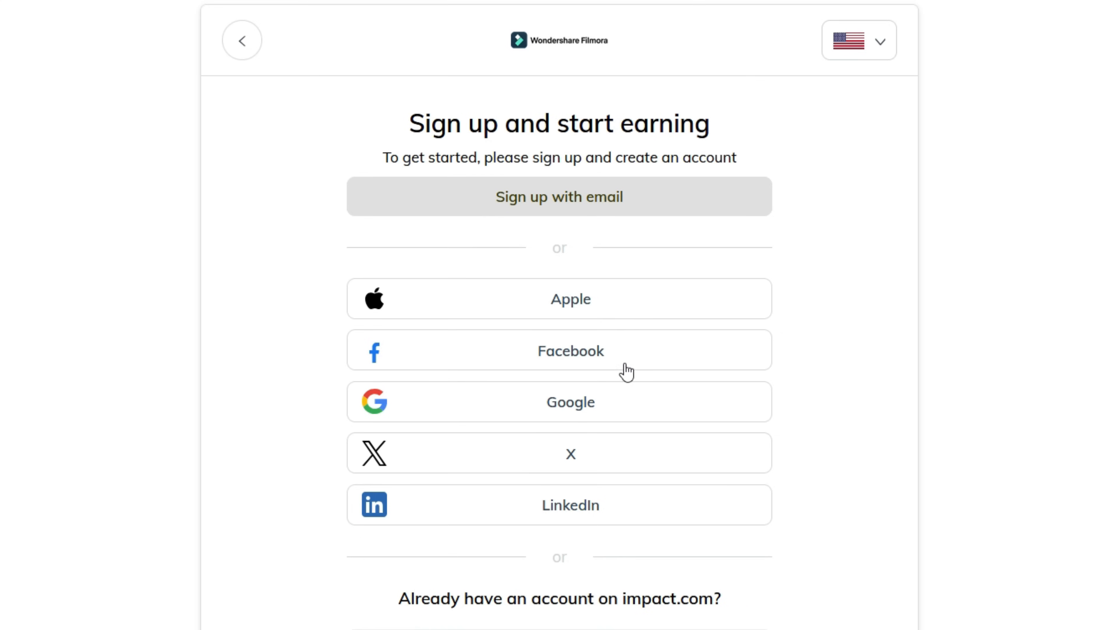
mouse_move(597, 379)
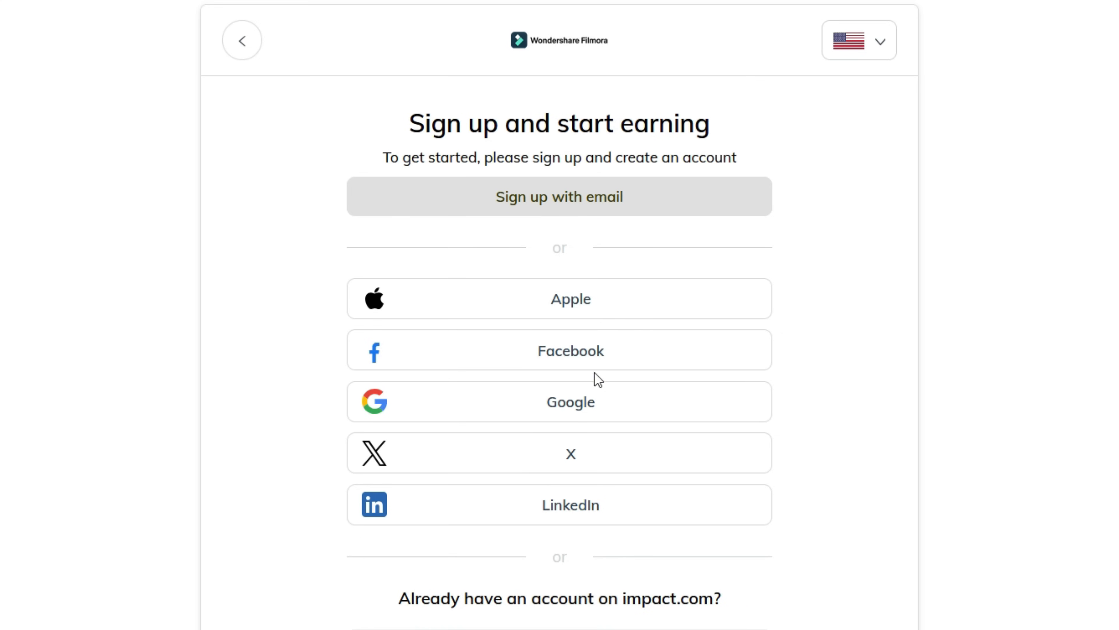
left_click(559, 197)
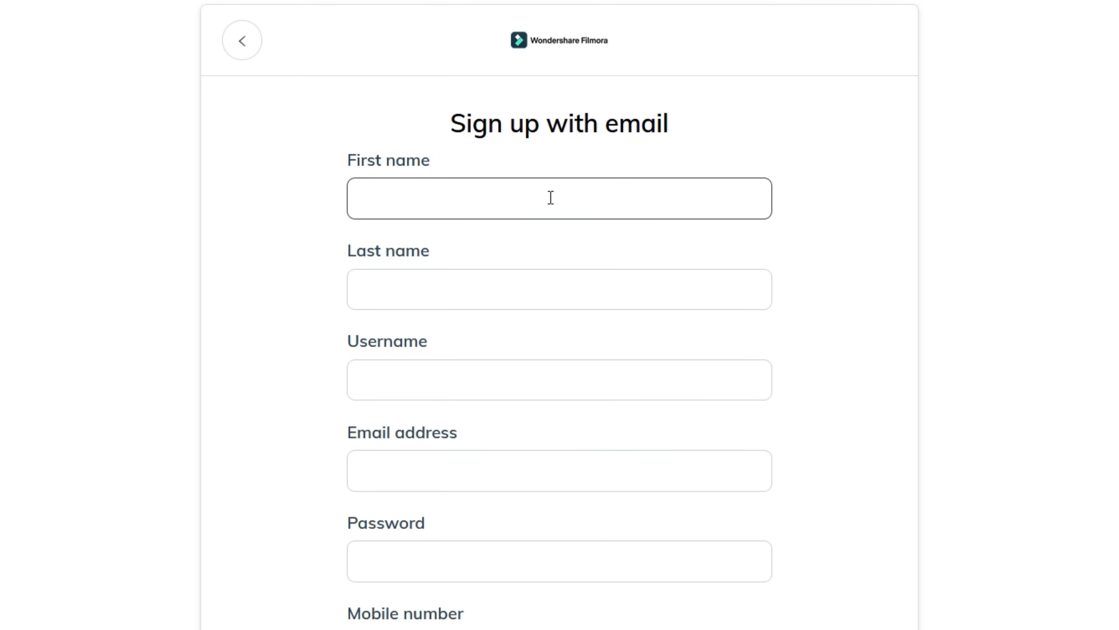
type("Marla")
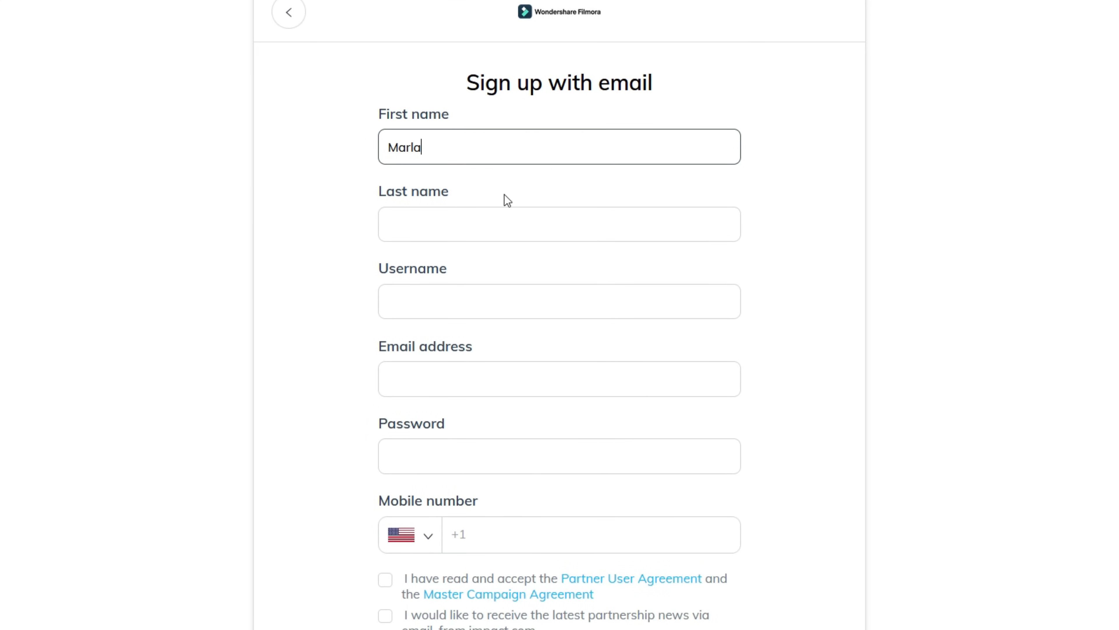
left_click(288, 13)
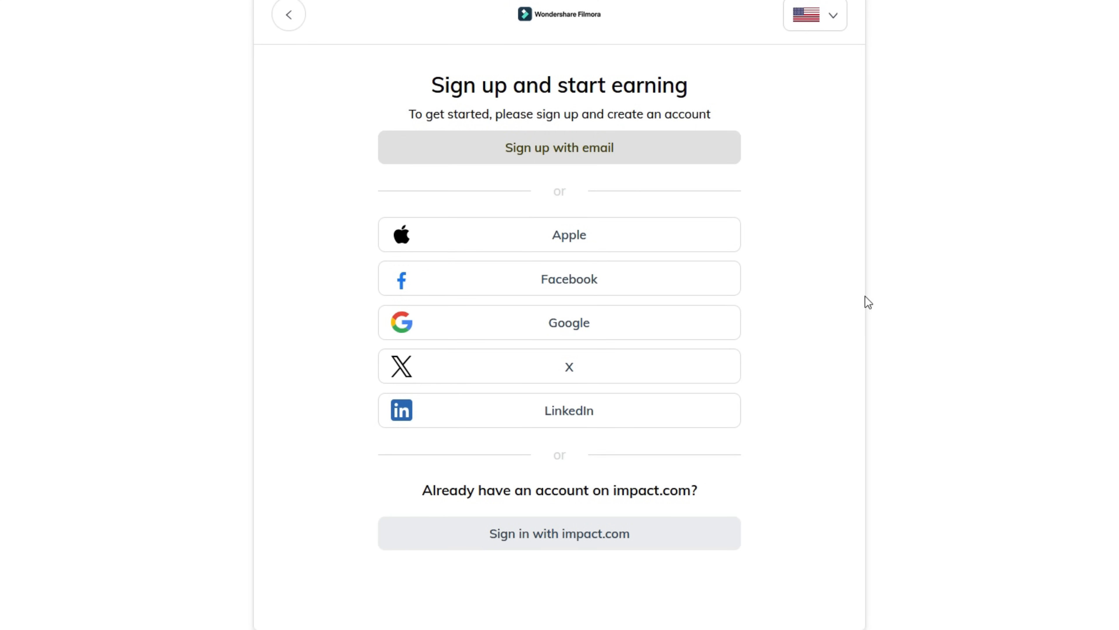
left_click(569, 322)
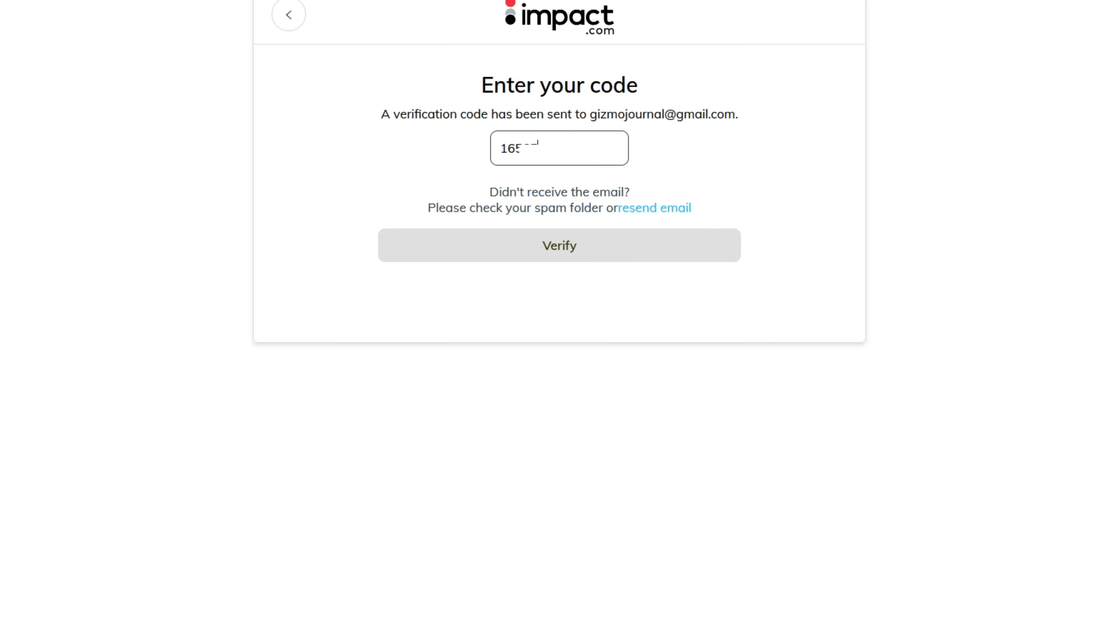
- Verify the emailed code and choose Social Influencer as the business category
left_click(559, 245)
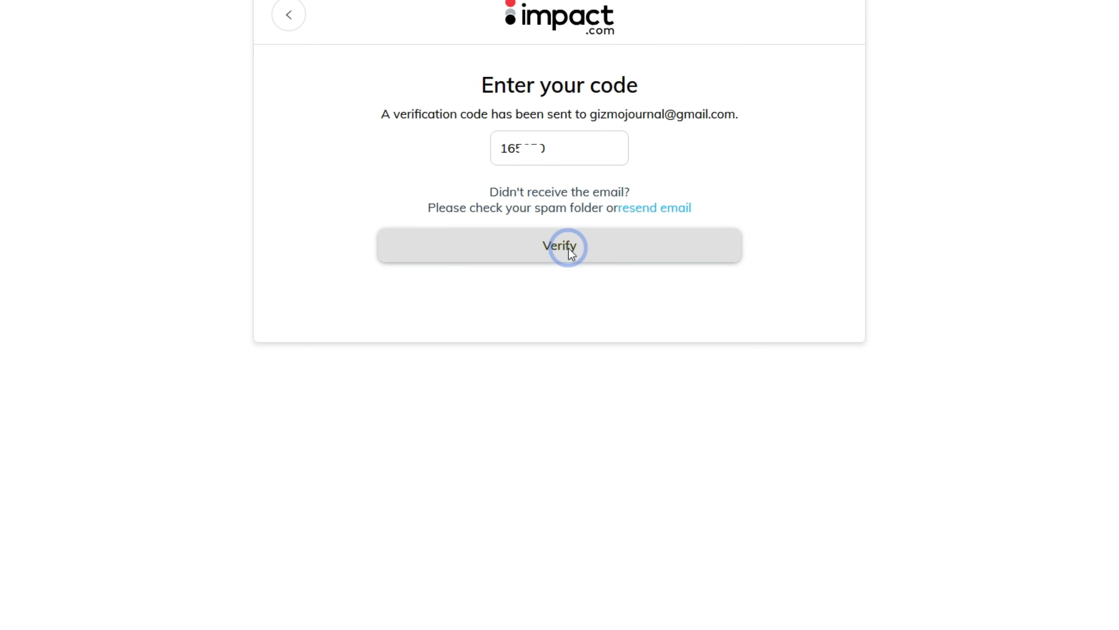
left_click(559, 245)
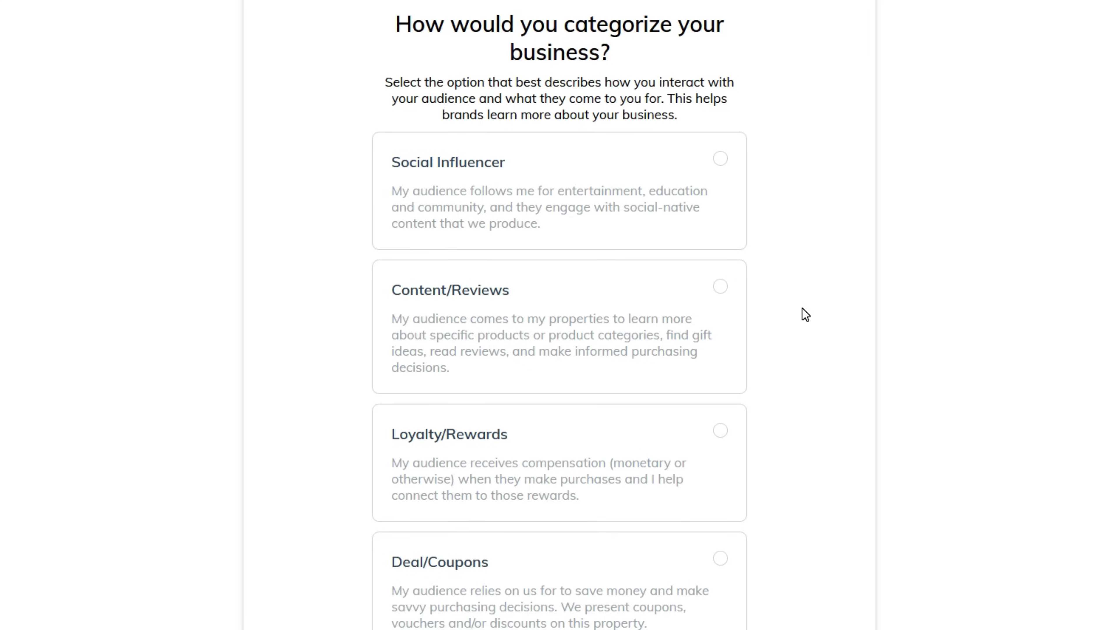
scroll("down", 3)
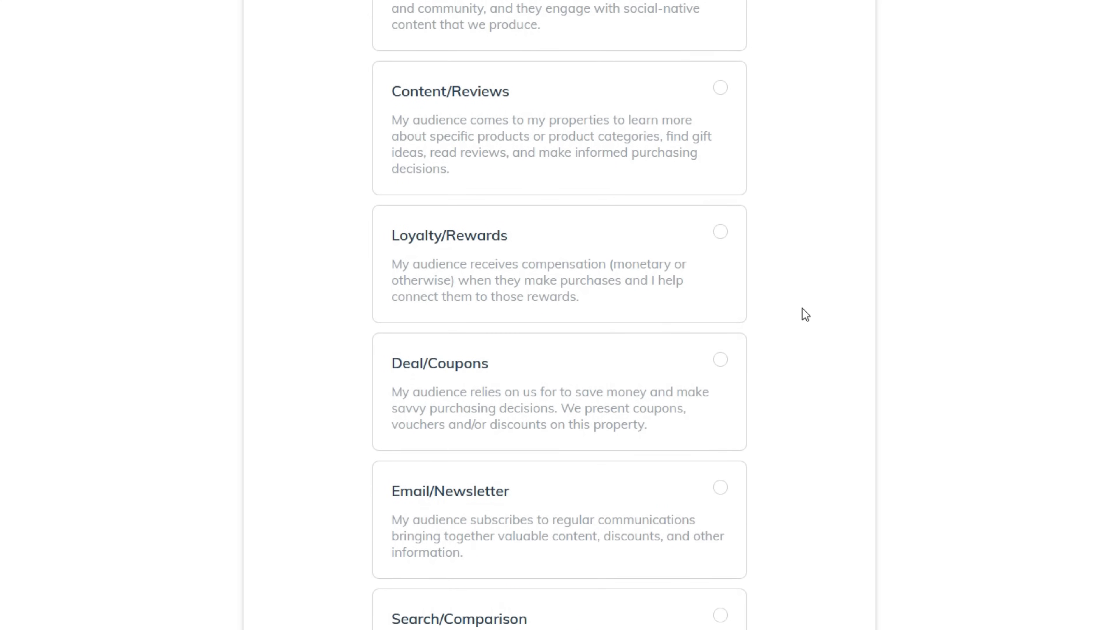
scroll("down", 3)
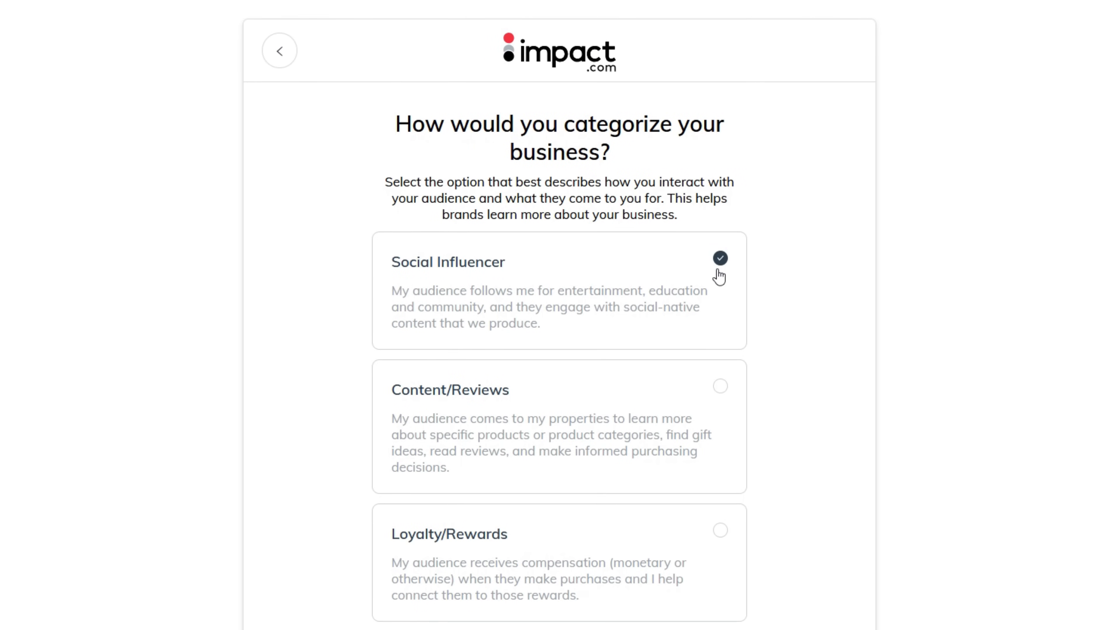
scroll("down", 3)
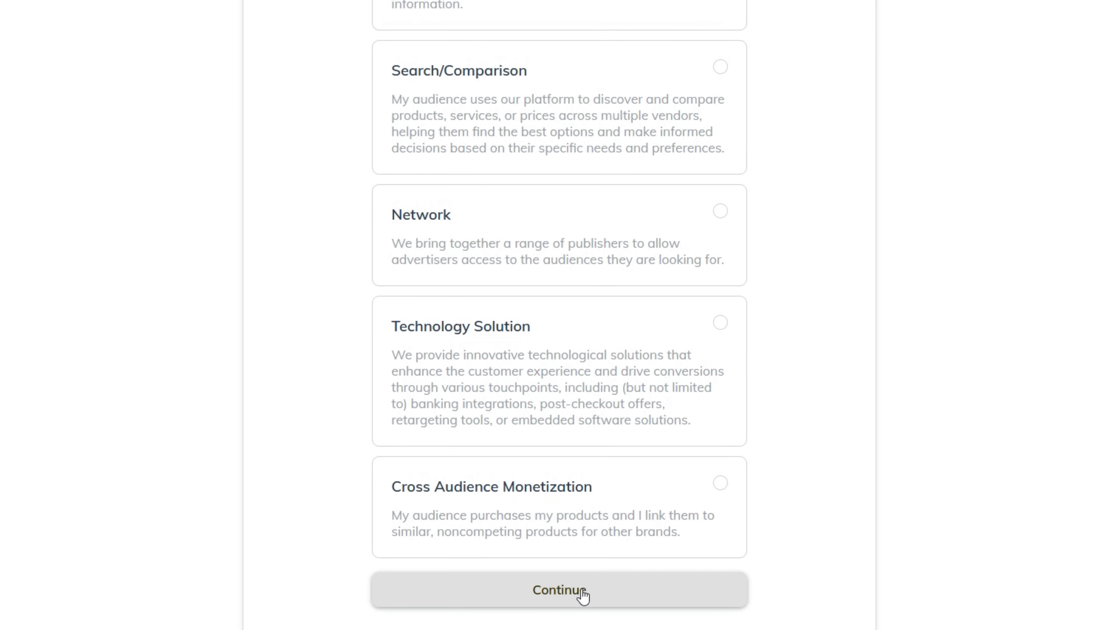
left_click(559, 589)
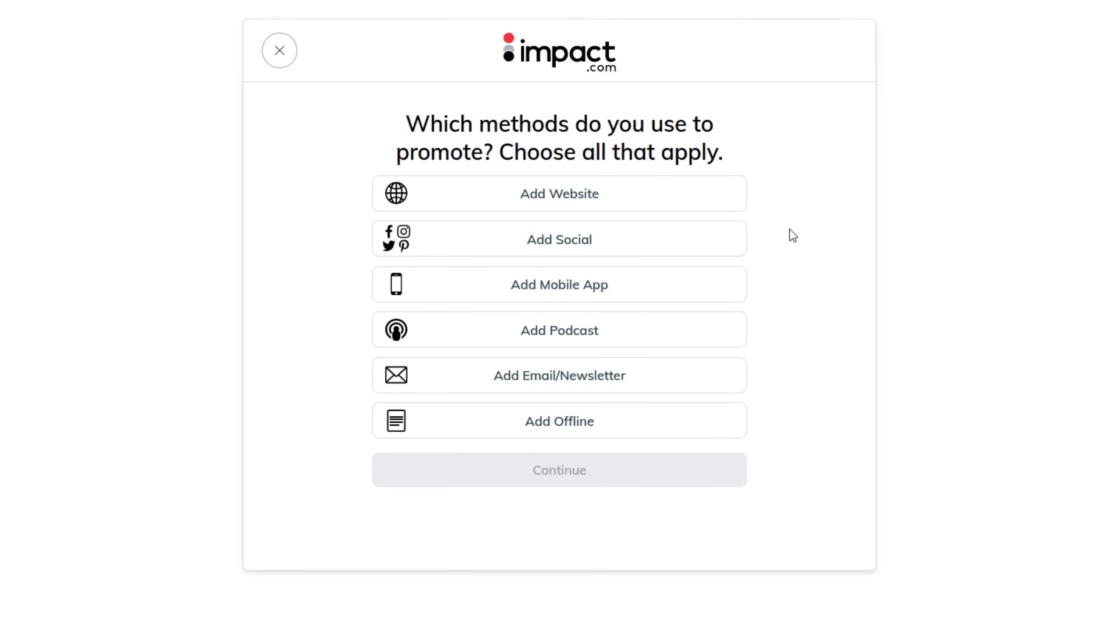
mouse_move(775, 416)
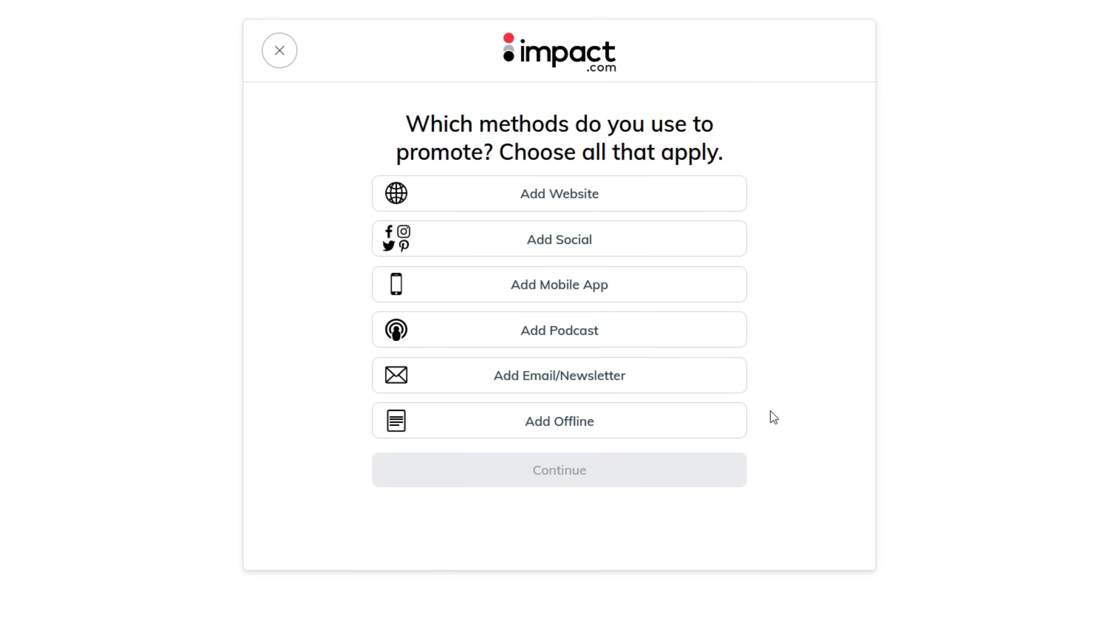
- Link a YouTube channel as the promotion method, granting impact access via Google consent
left_click(559, 238)
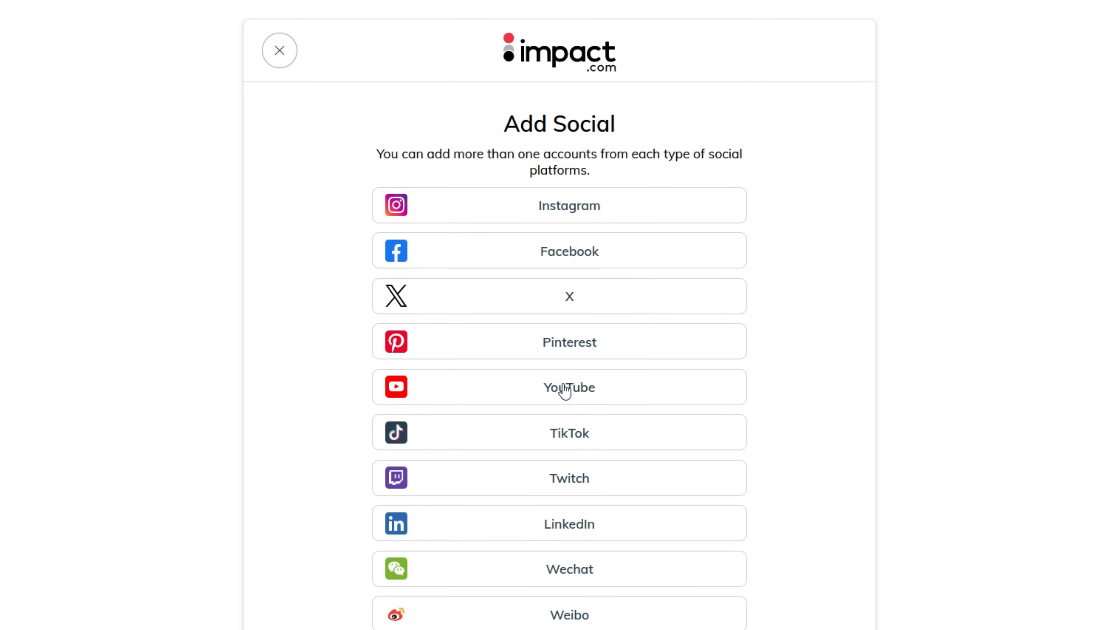
left_click(568, 387)
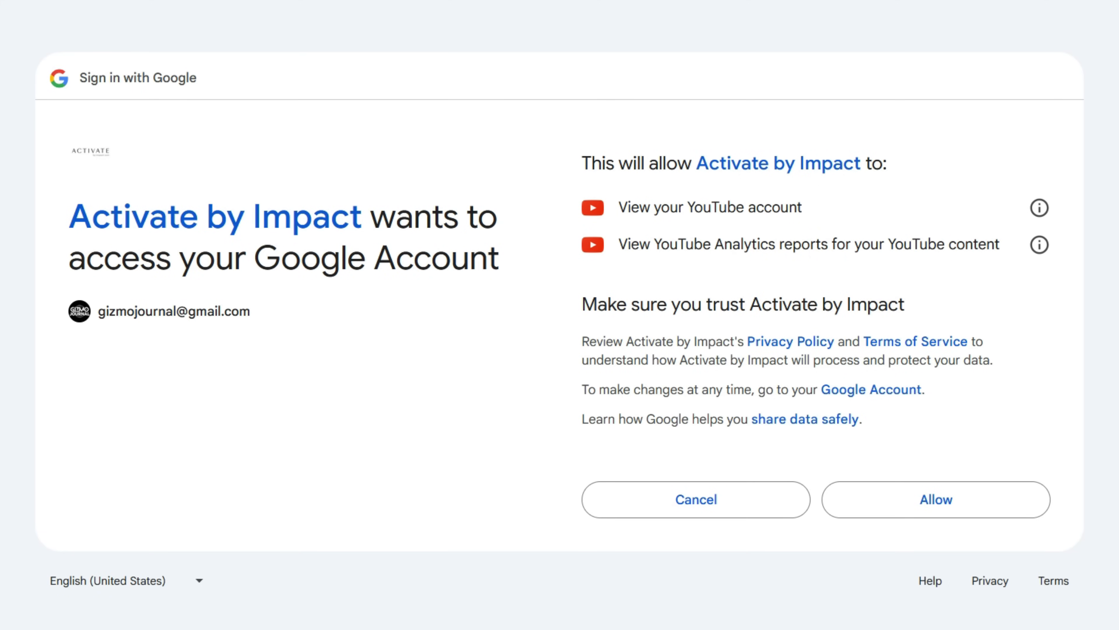
left_click(935, 499)
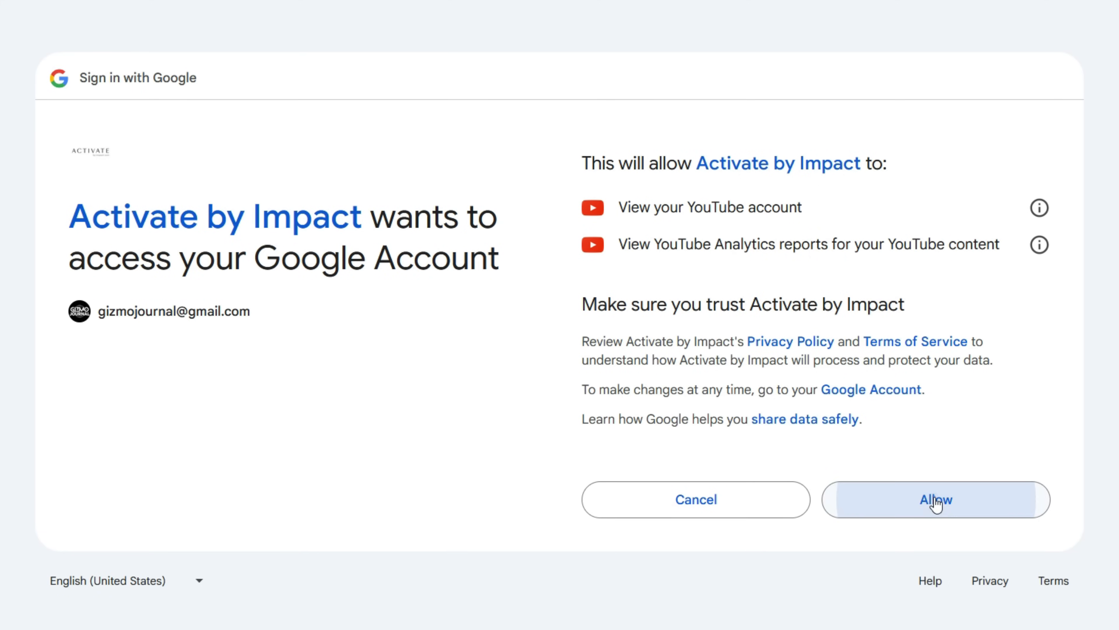
left_click(934, 499)
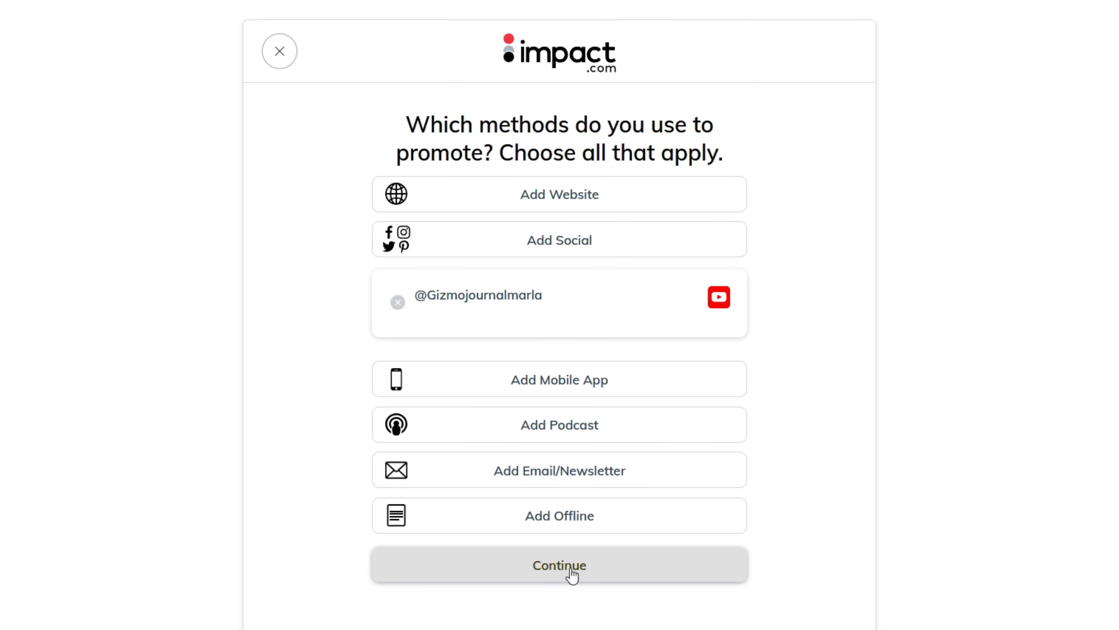
left_click(559, 565)
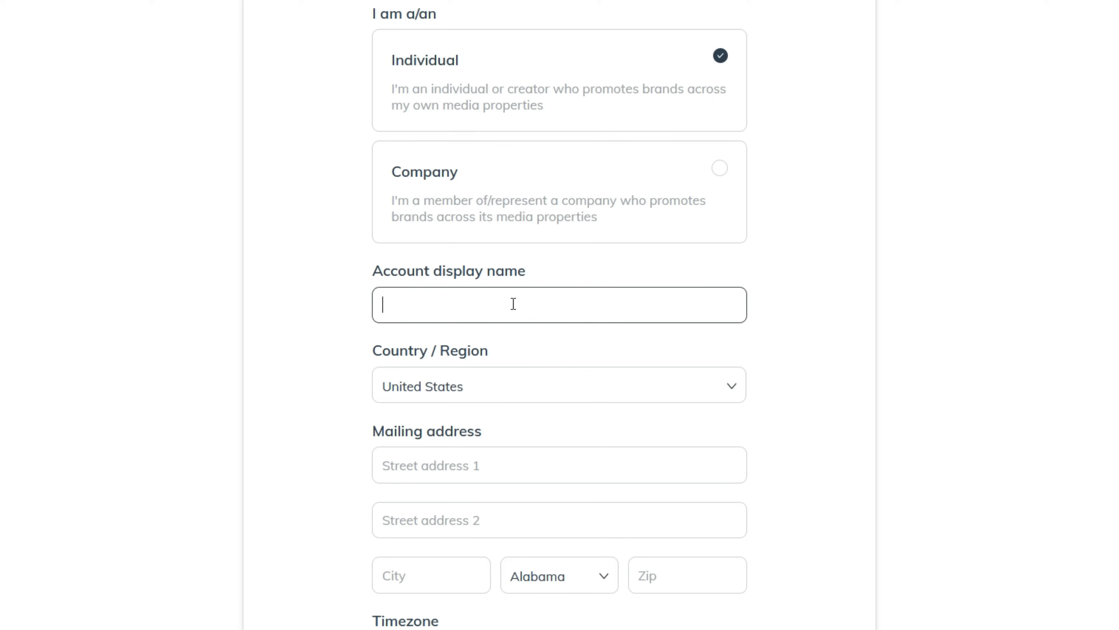
type("Marla Smith")
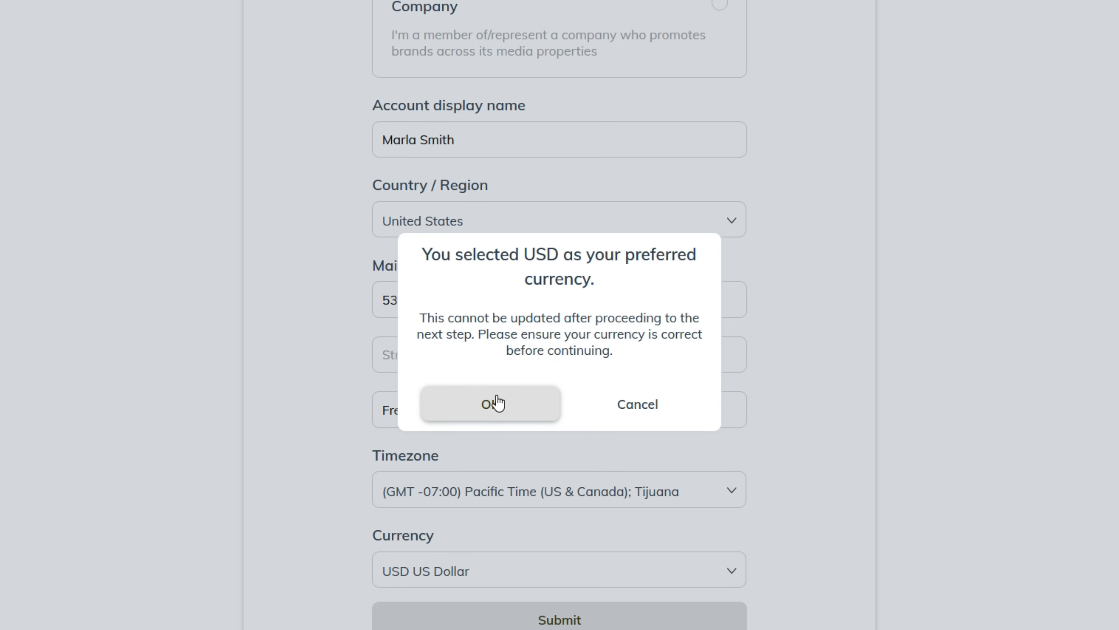
left_click(490, 403)
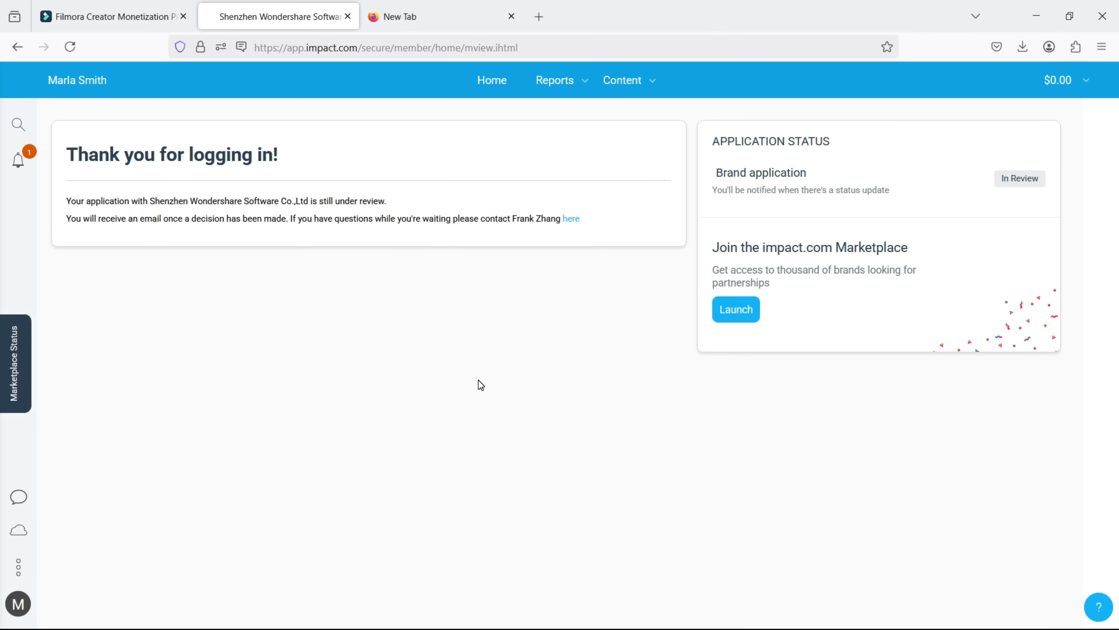
mouse_move(493, 366)
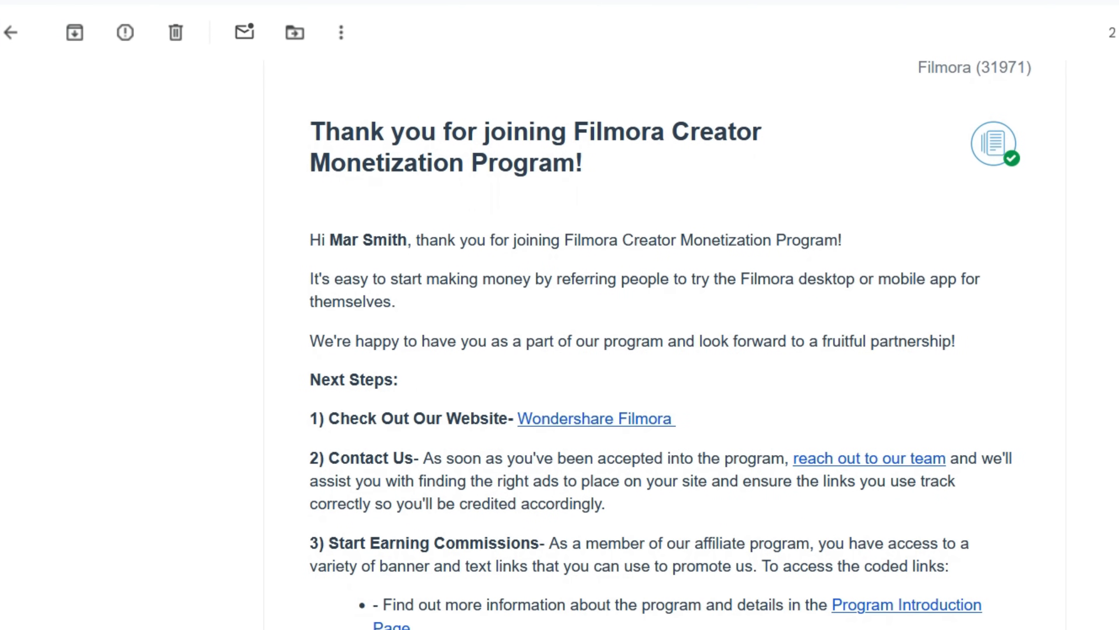
- Follow the welcome email's Discord invite and join the Filmora Creator Monetization Program server
scroll("down", 3)
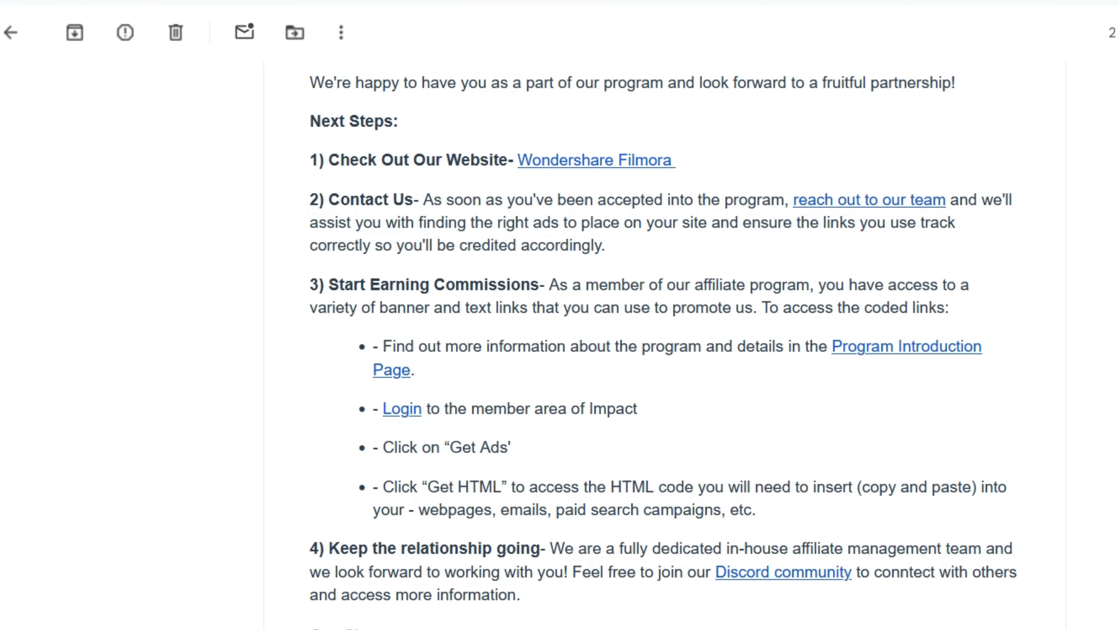
scroll("down", 3)
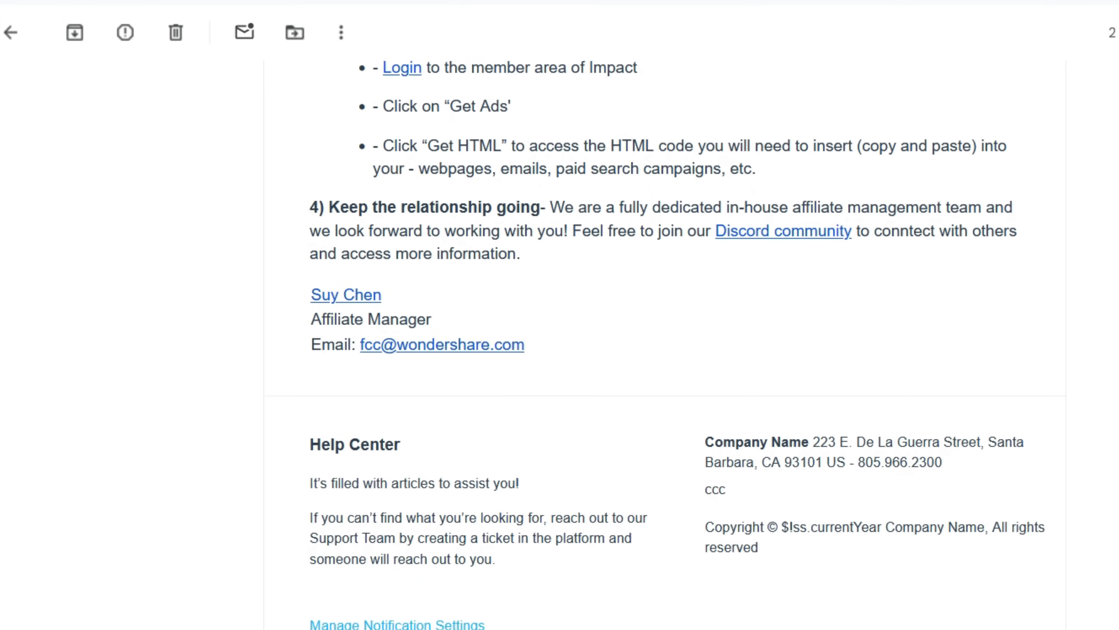
left_click(402, 68)
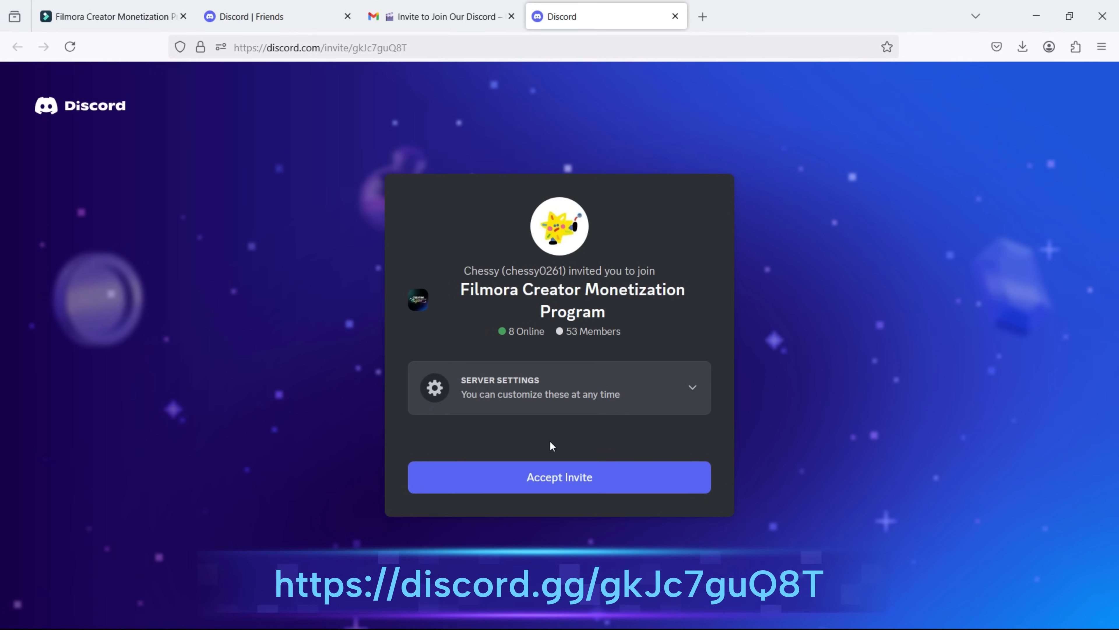
left_click(559, 477)
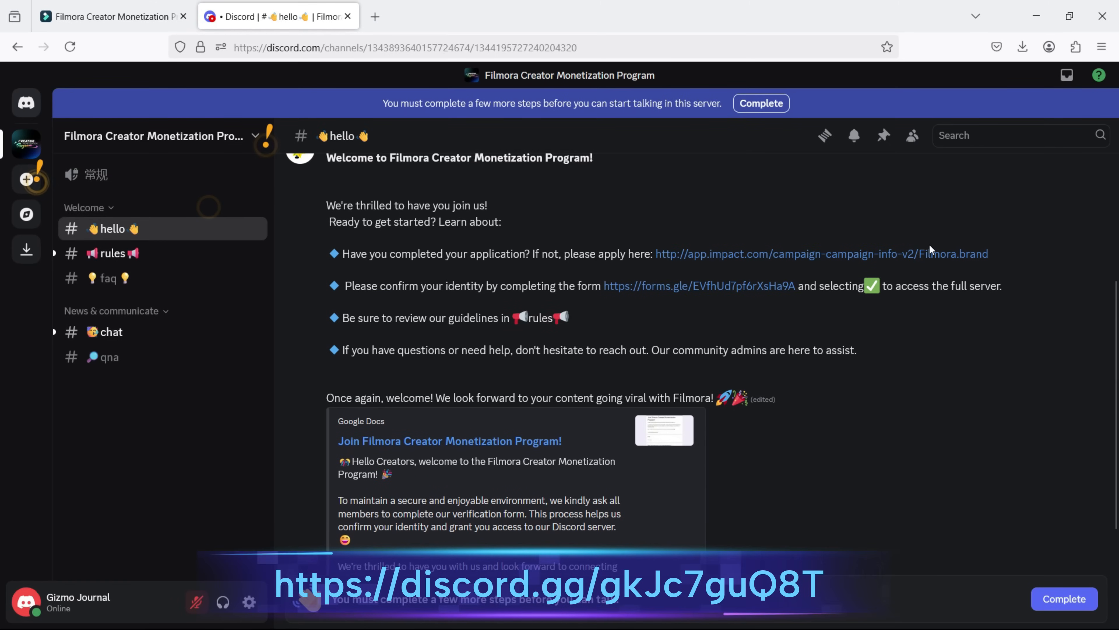
scroll("down", 3)
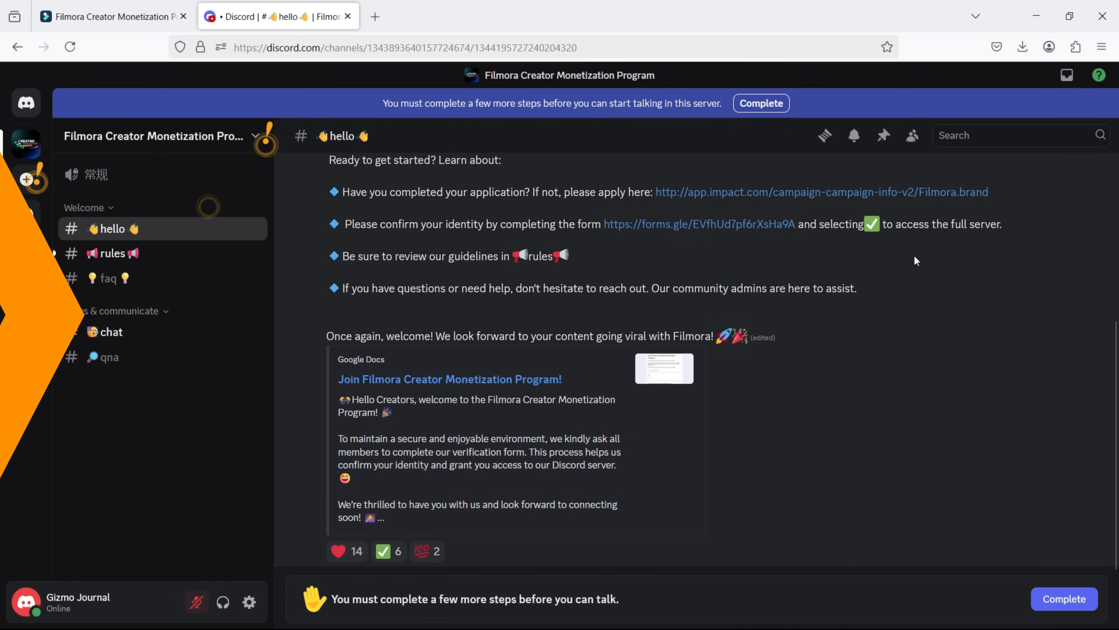
left_click(111, 17)
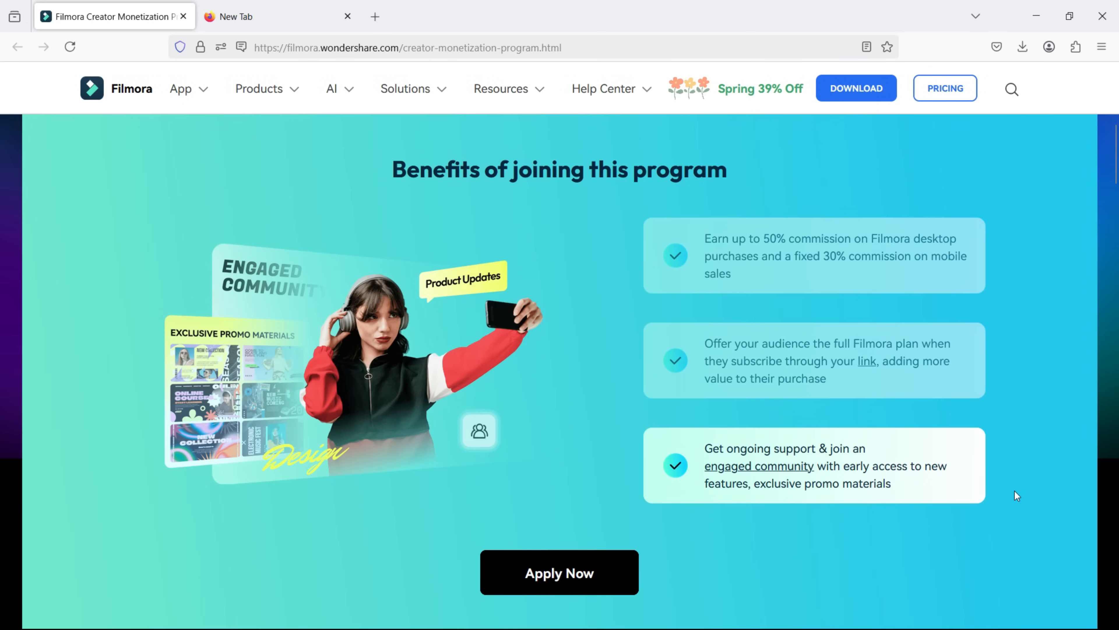
scroll("down", 3)
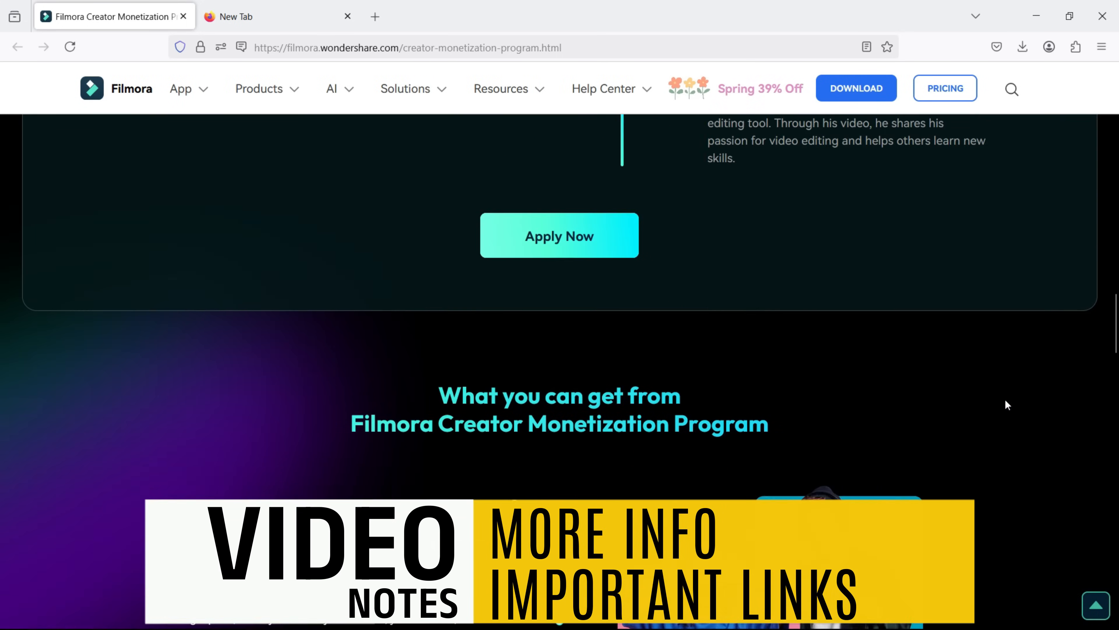
scroll("down", 3)
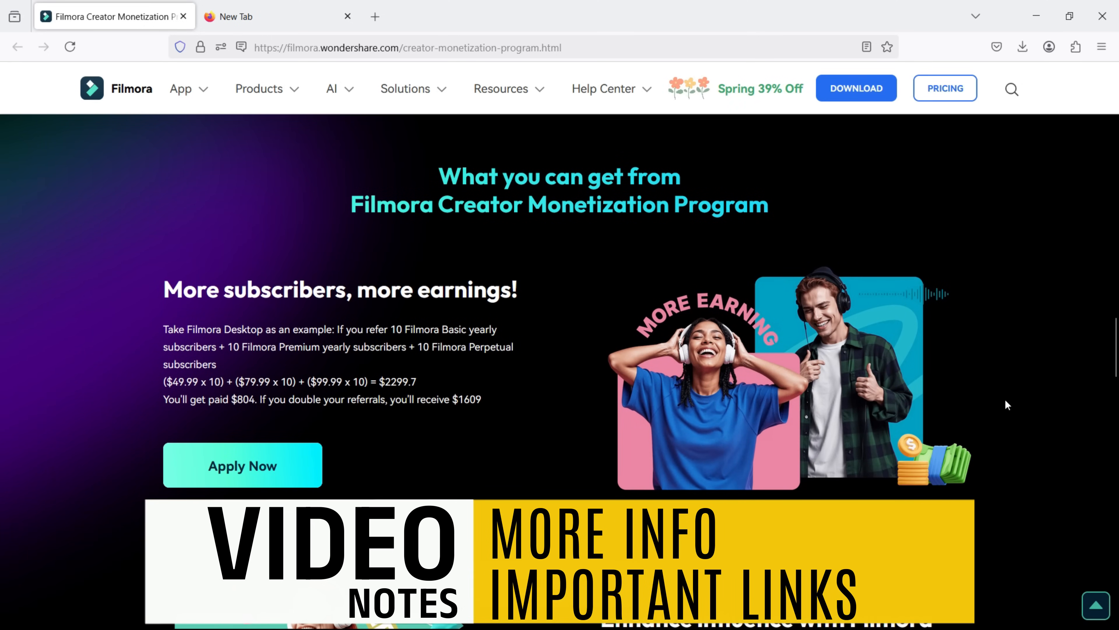